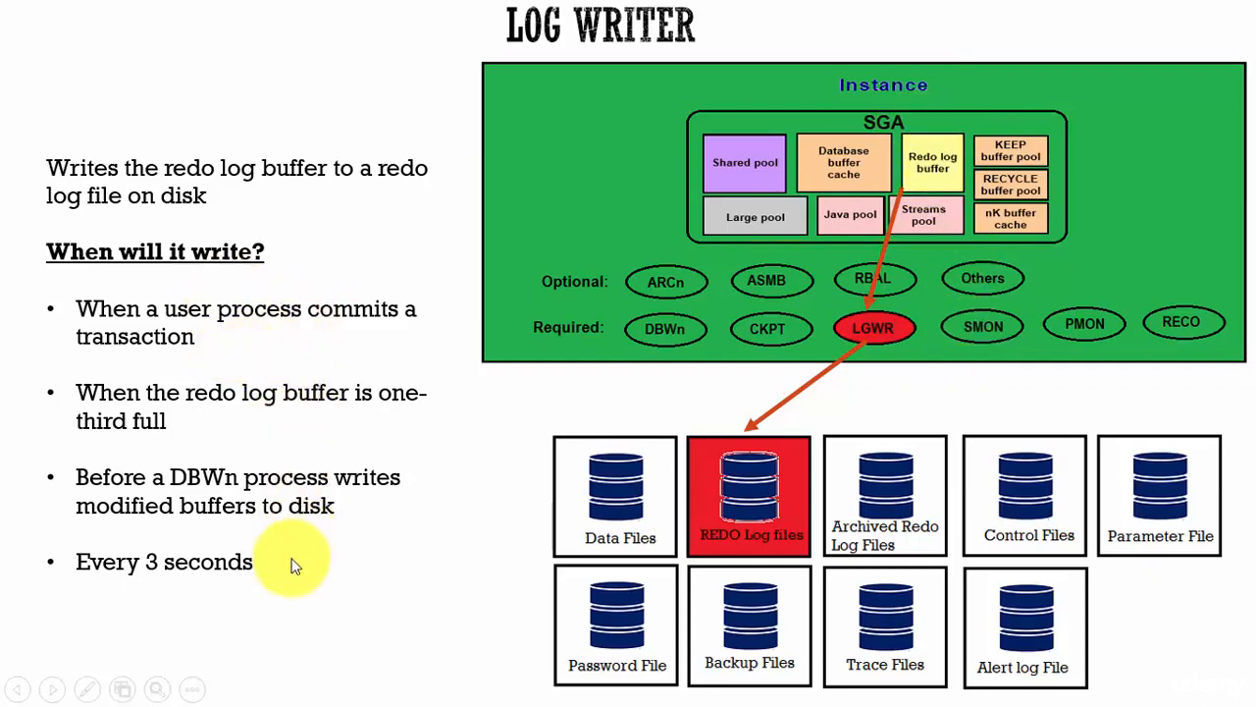
mouse_move(236, 343)
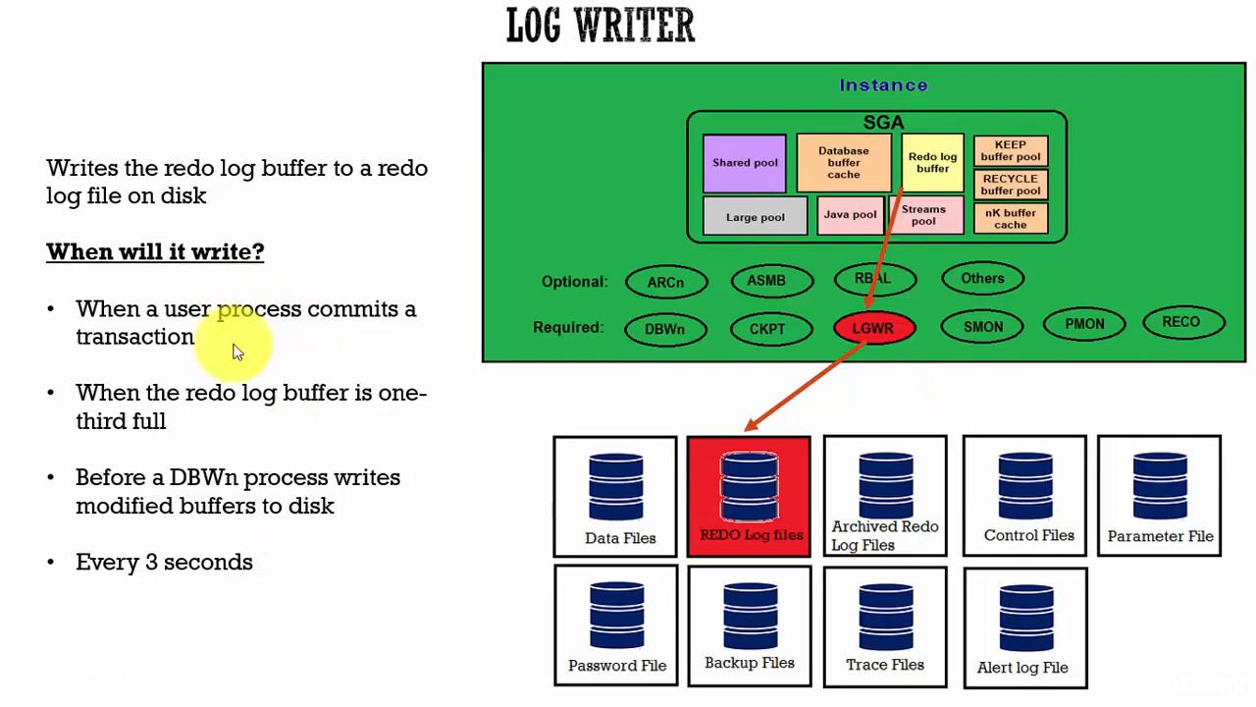
mouse_move(244, 406)
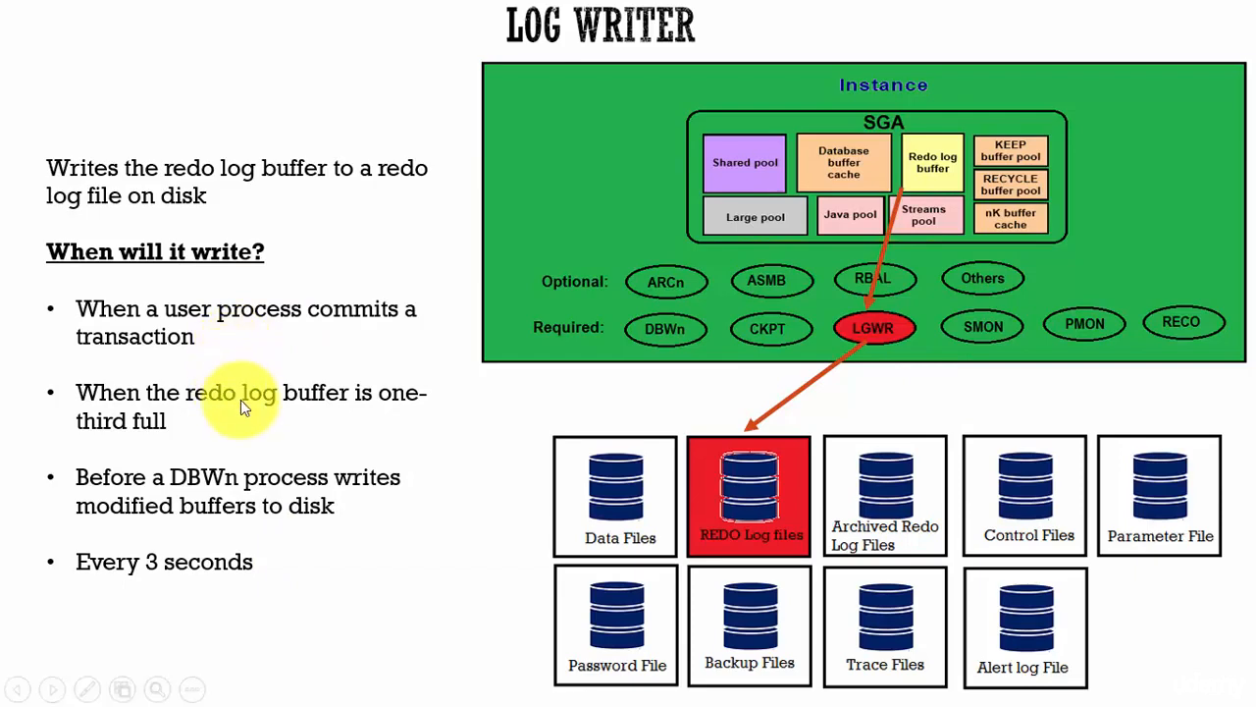